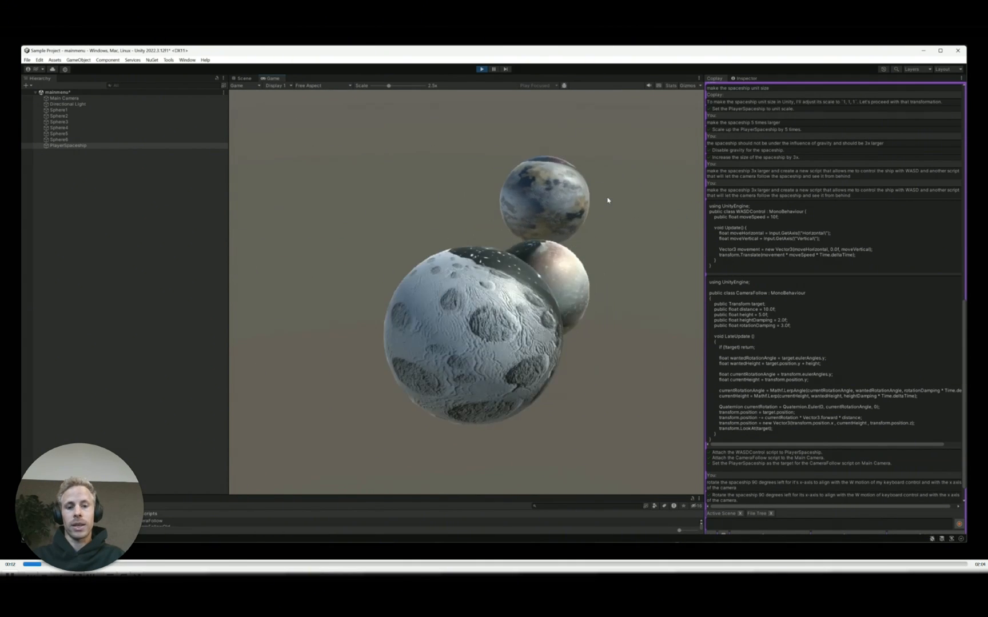
Step: Ask Coplay to create six spheres of different sizes orbiting the scene's center
click(243, 78)
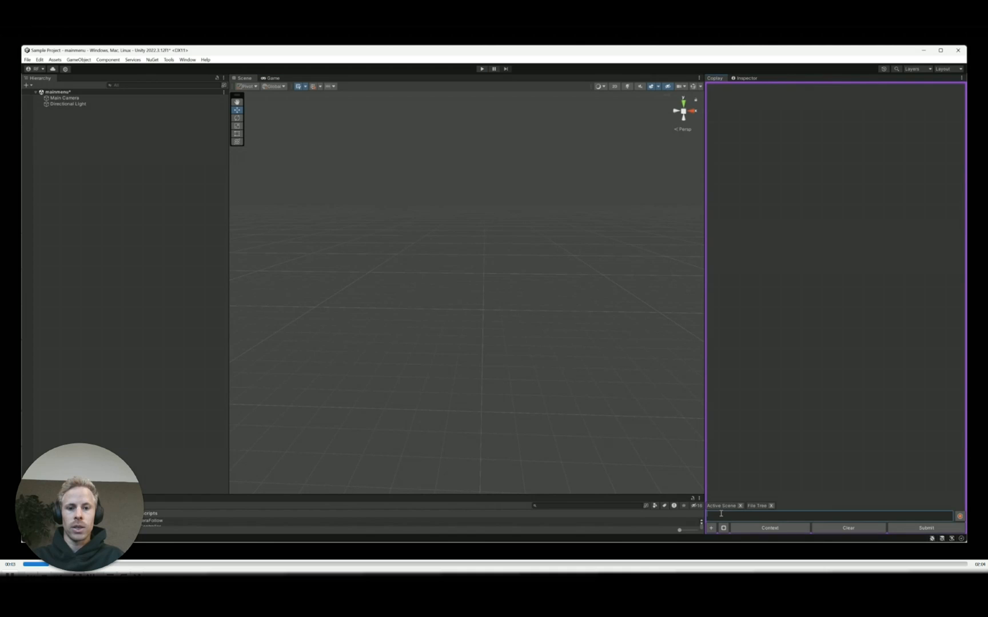
text(Create 6 spheres with dif)
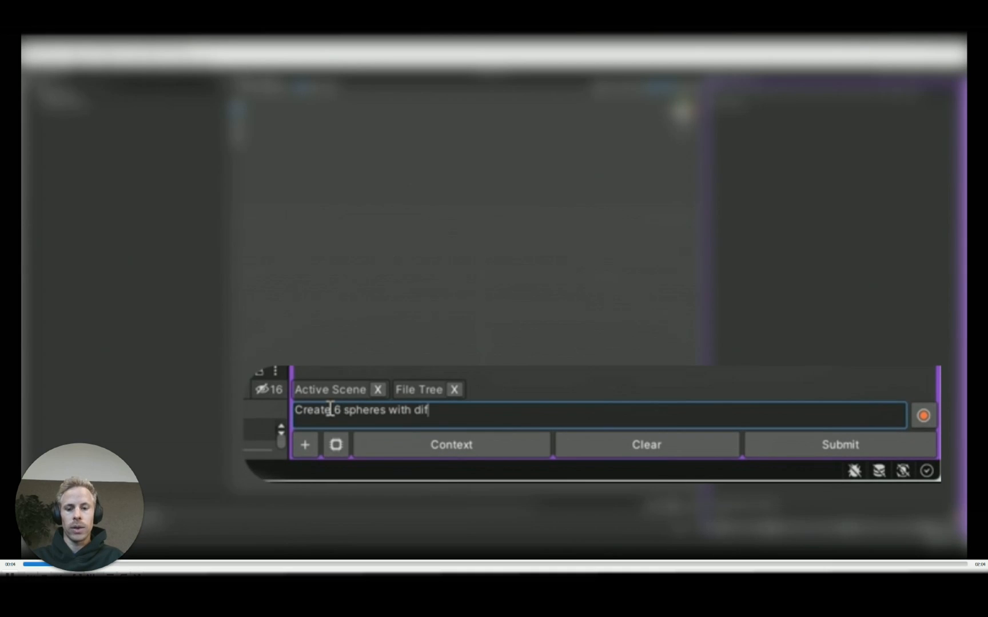
text(ferent sizes that all orbit around the center of the)
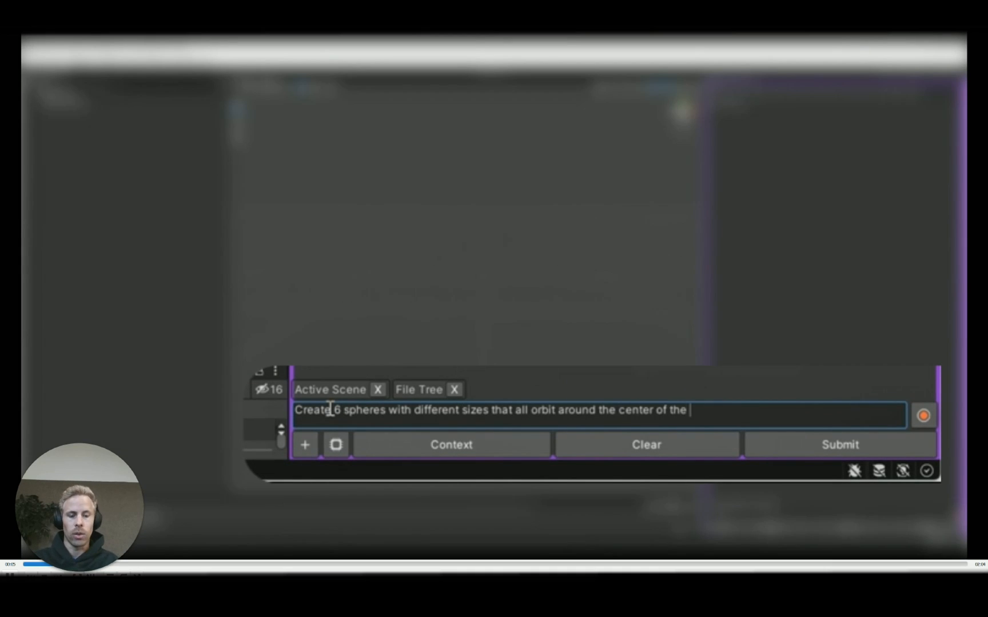
click(840, 445)
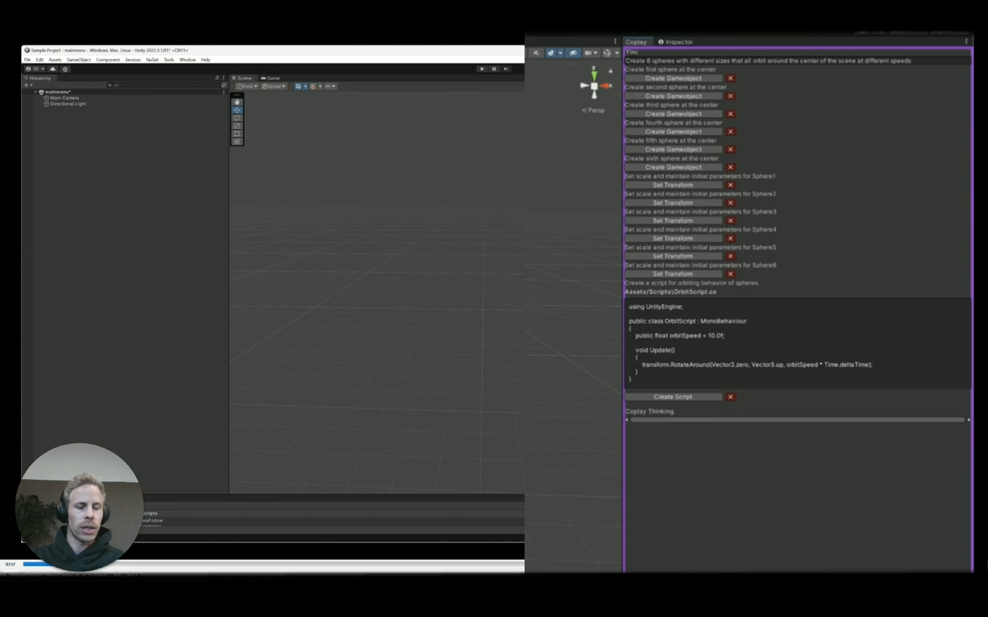
mouse_move(564, 220)
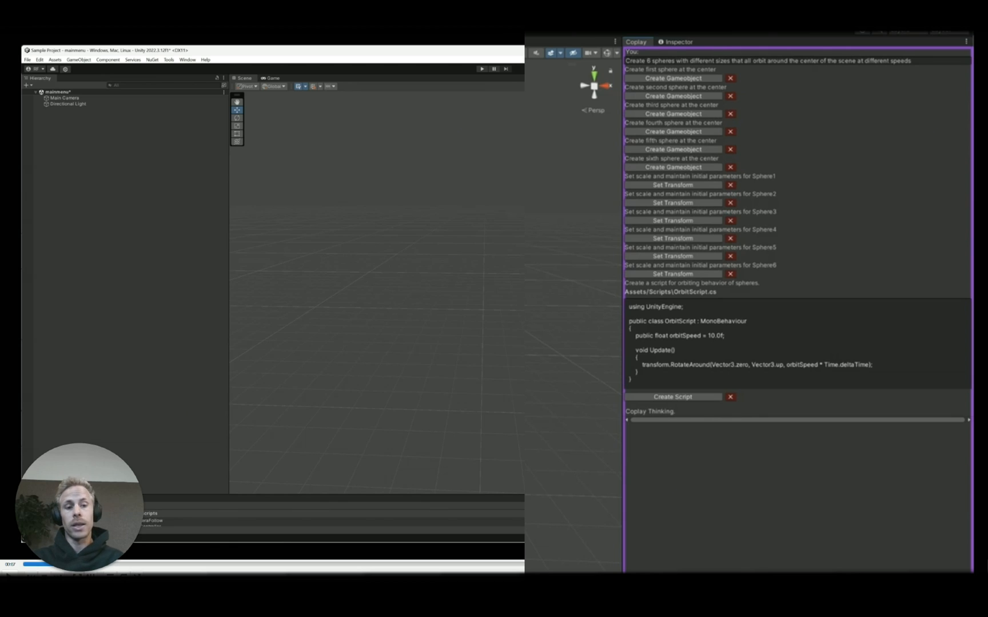
mouse_move(770, 68)
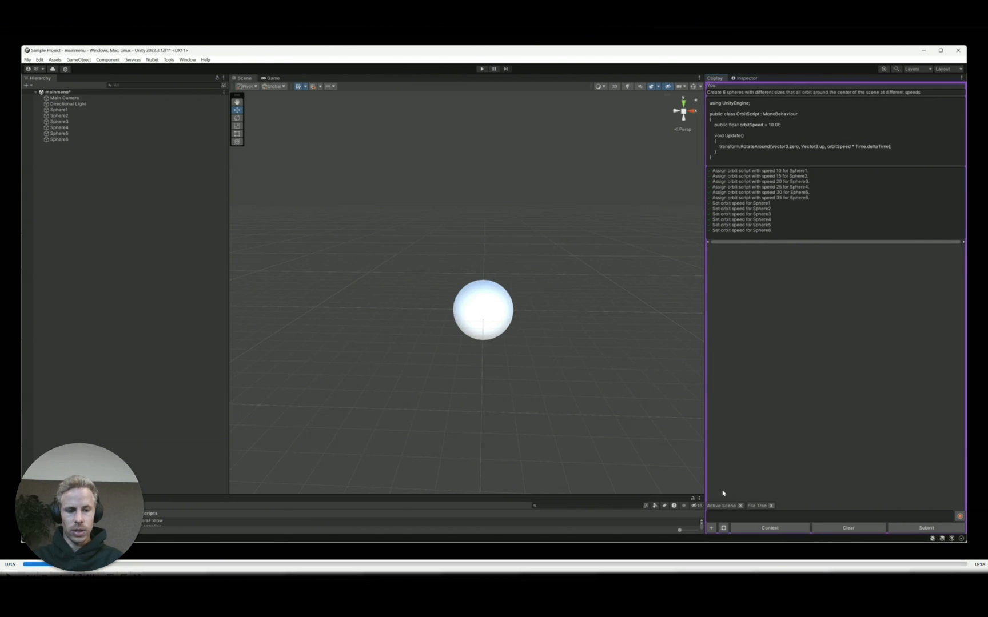
mouse_move(518, 312)
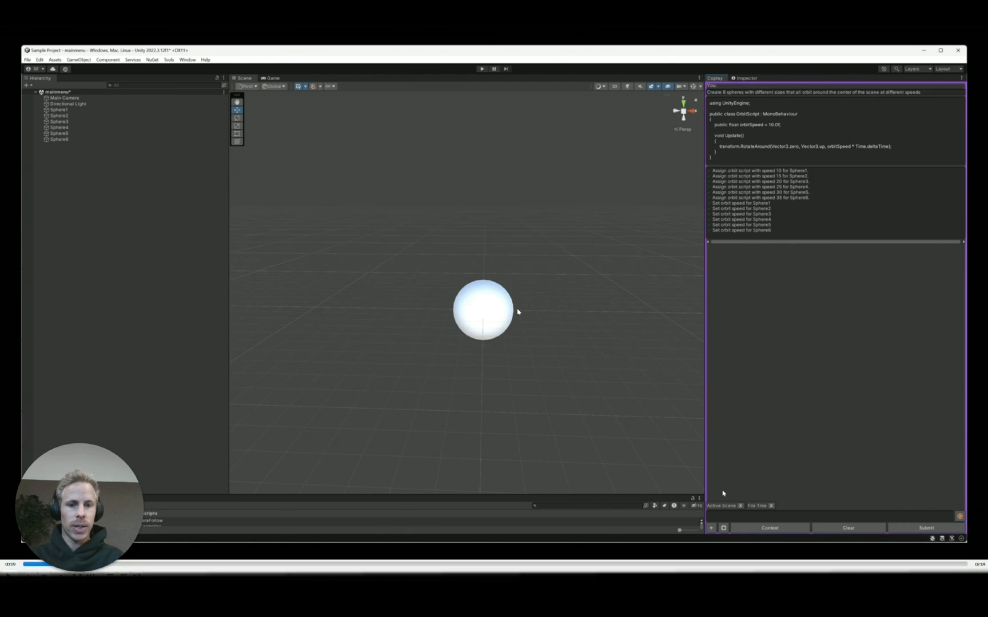
mouse_move(479, 320)
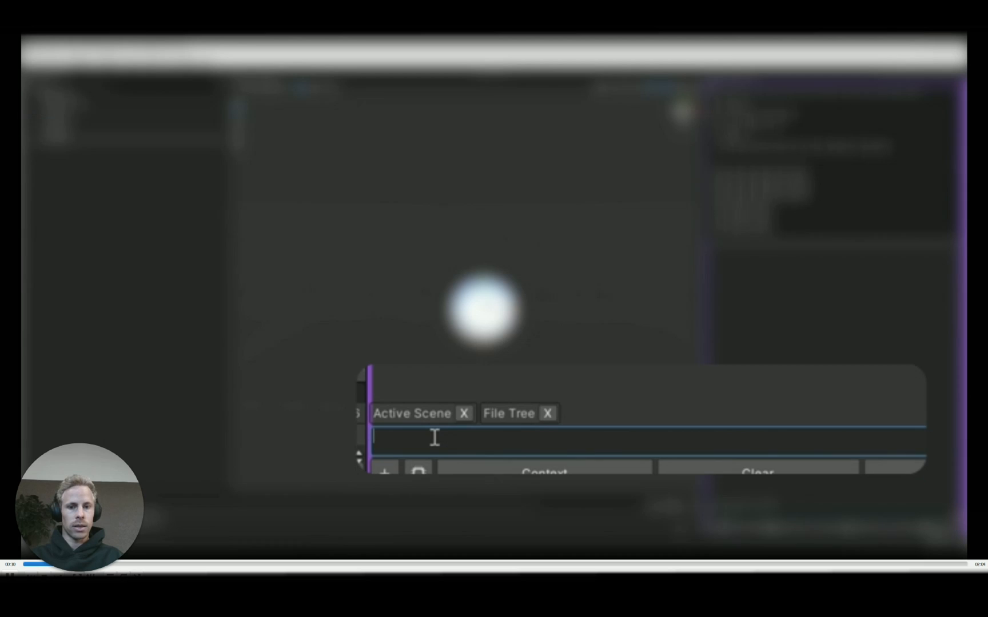
Step: Have Coplay move the spheres off center, then slightly further apart, and briefly preview Play mode
text(move the sphere)
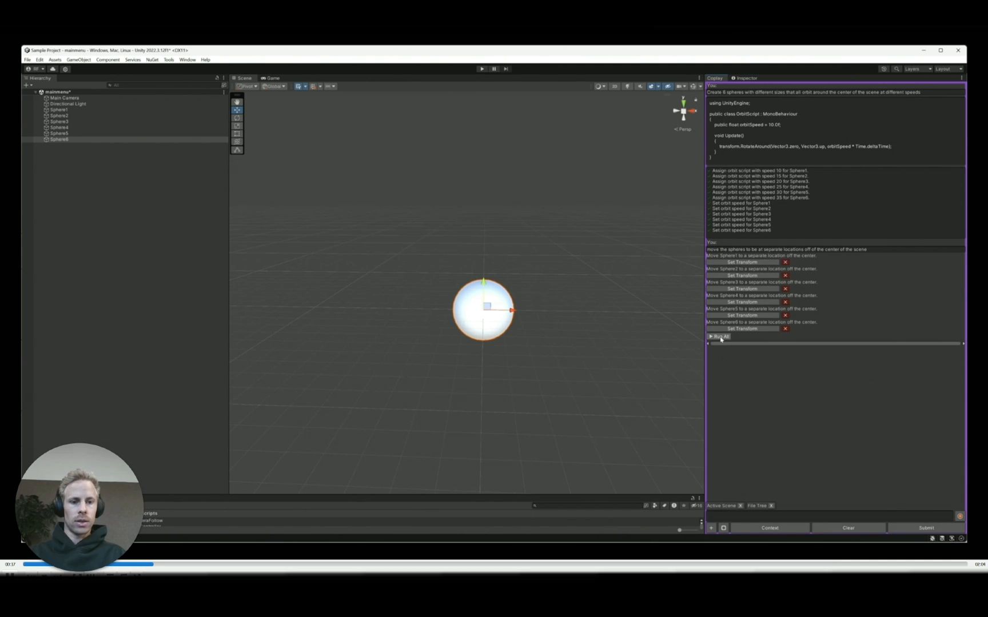
click(720, 336)
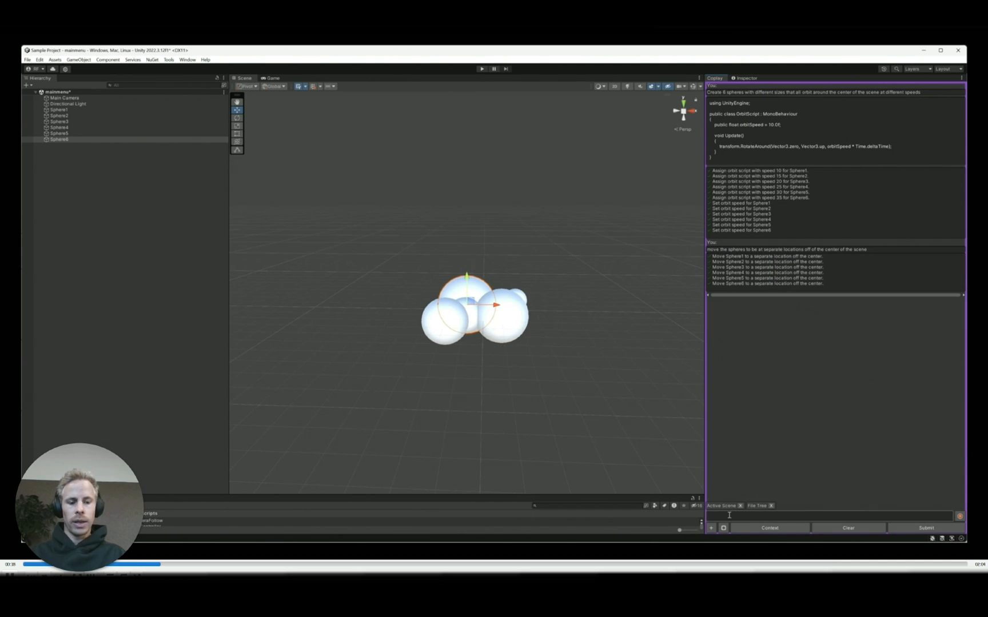
text(move the spheres)
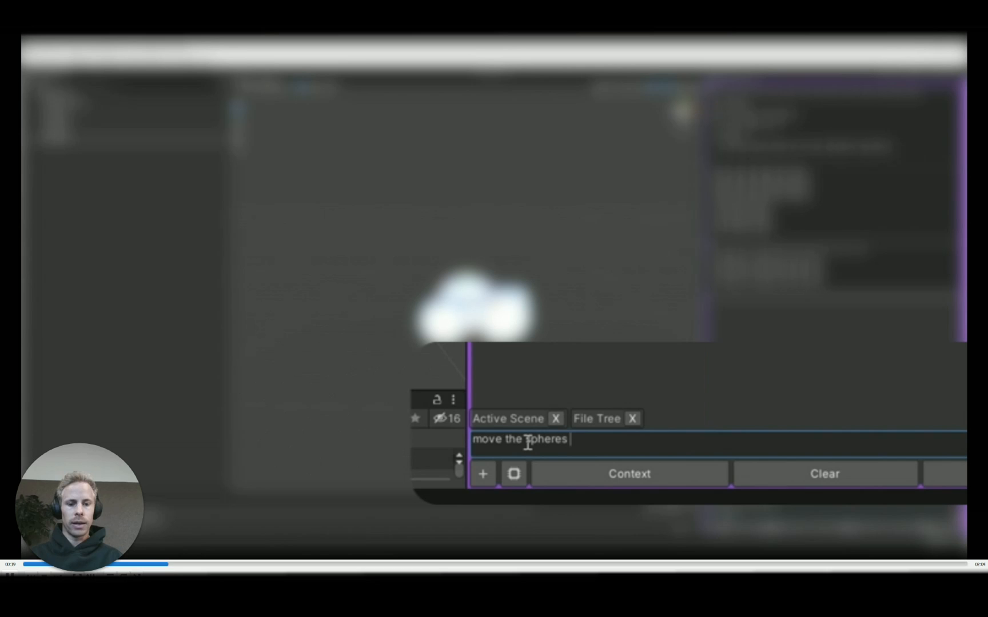
text(slightly further)
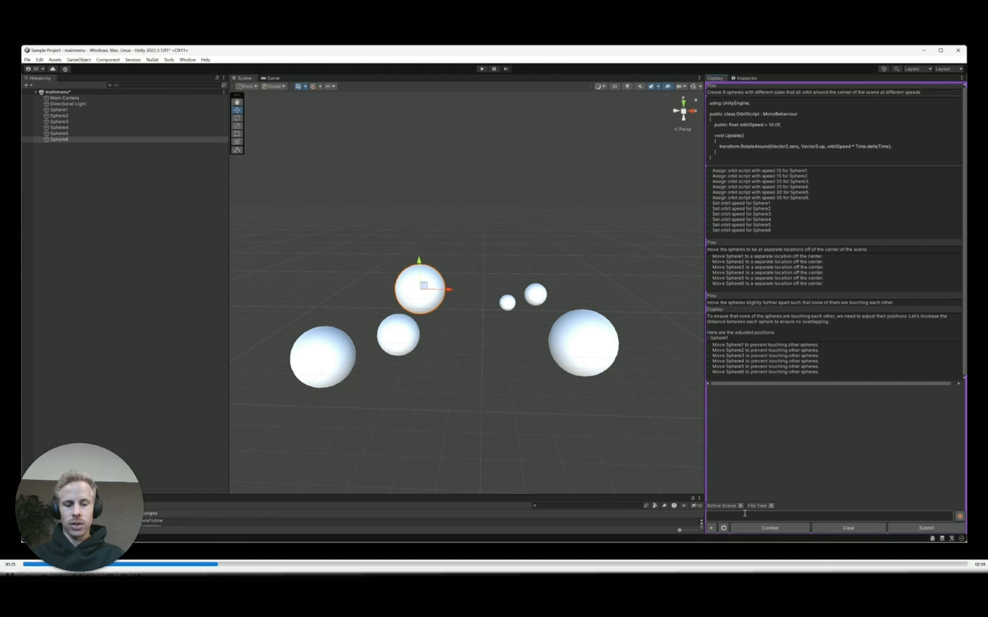
click(482, 69)
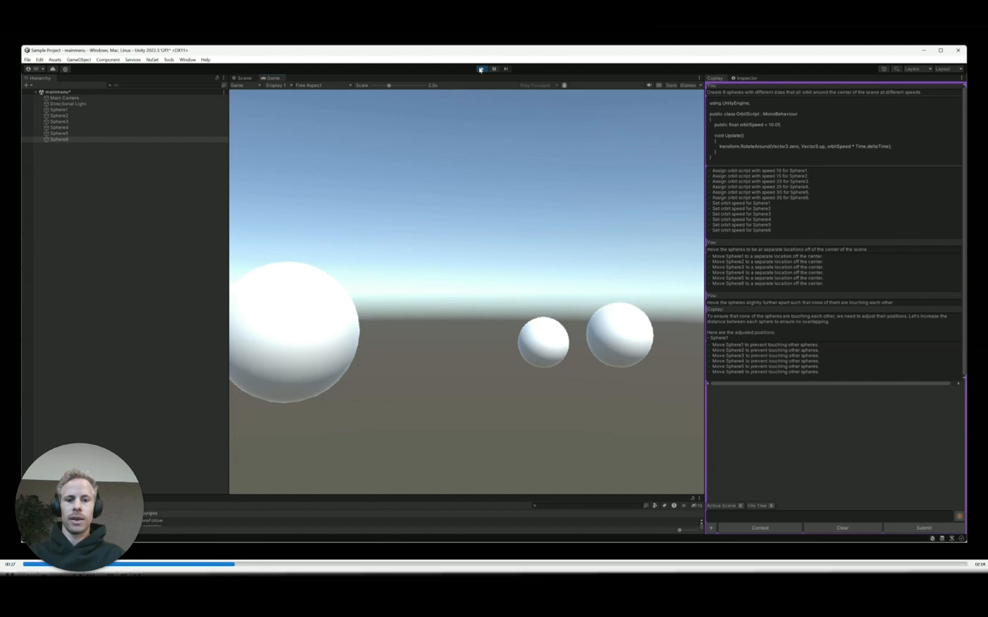
click(243, 78)
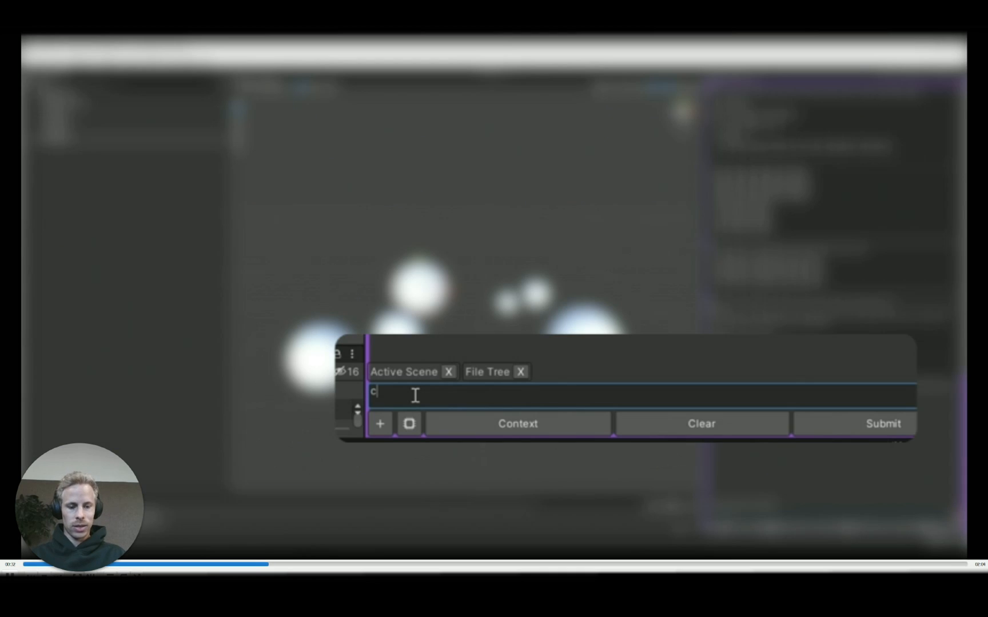
Step: Ask Coplay to create and assign planet-like textures to each sphere
text(reate and assign)
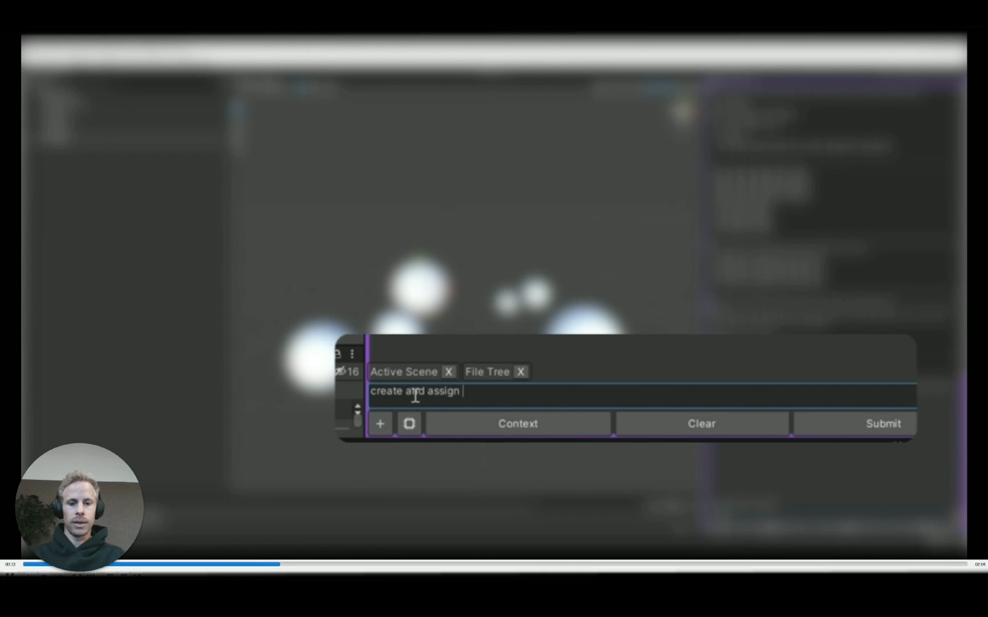
text(textures to each)
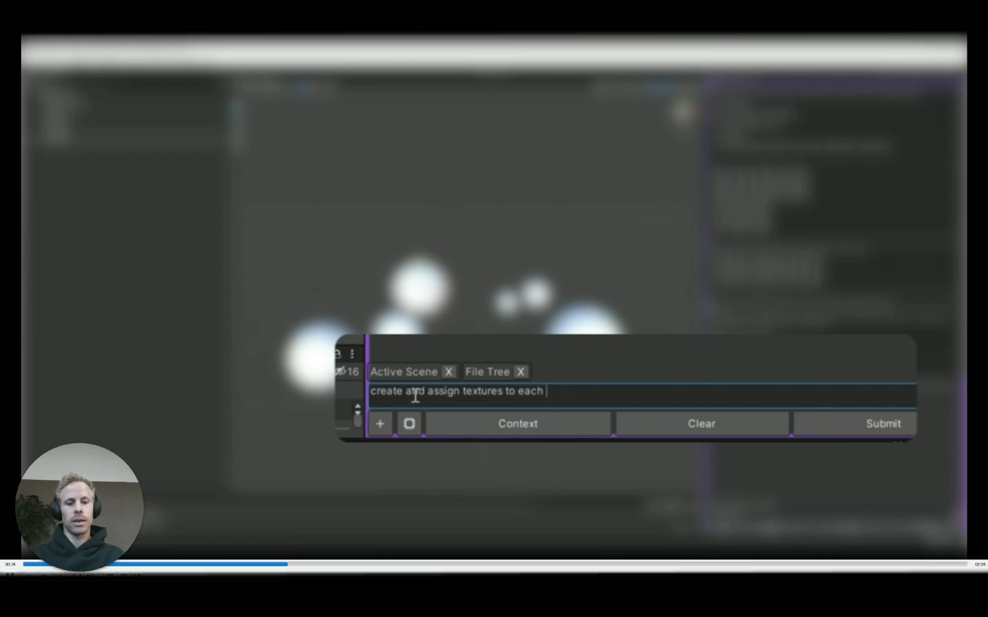
text(sphere to make them look like)
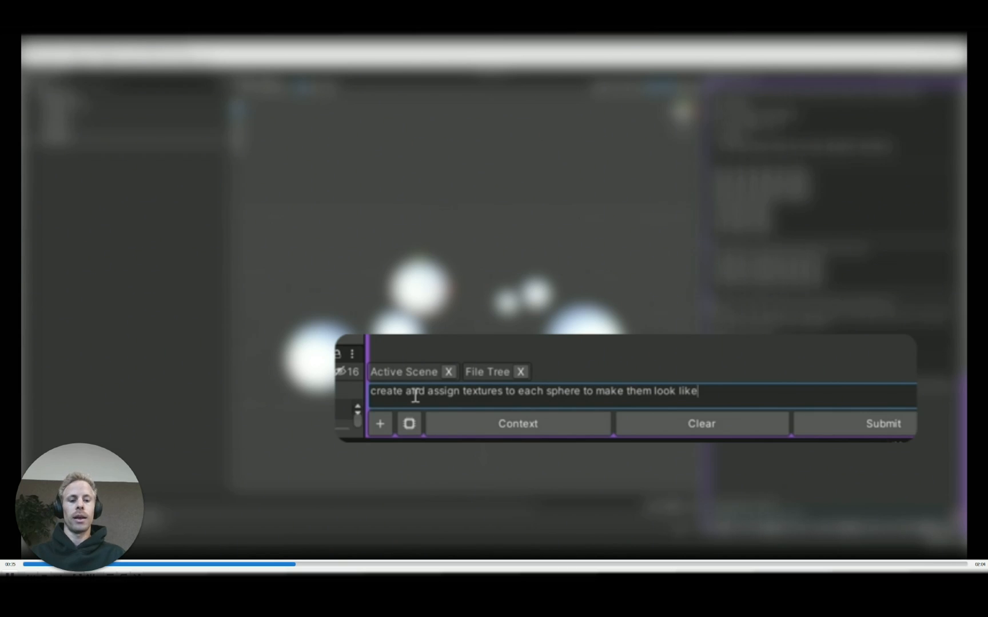
click(882, 424)
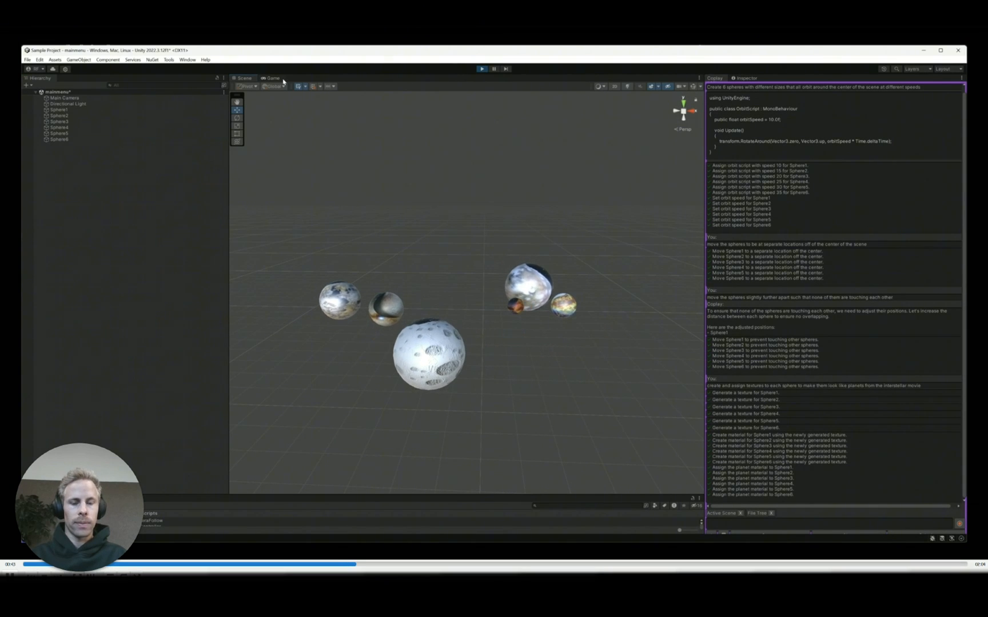
Step: Run the scene in the Game view to watch the textured planets orbit
click(273, 78)
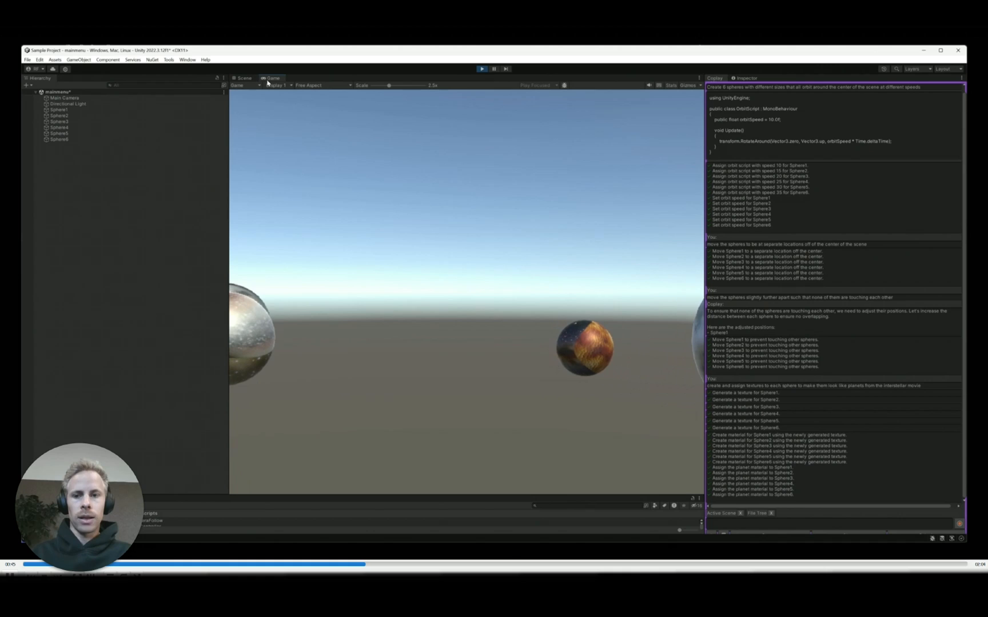
click(243, 77)
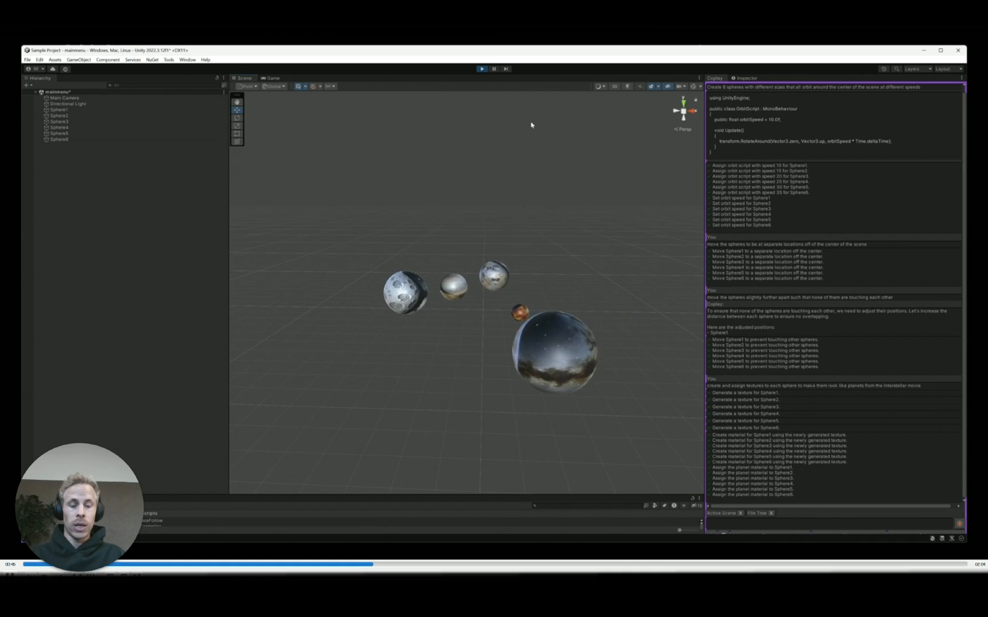
click(481, 69)
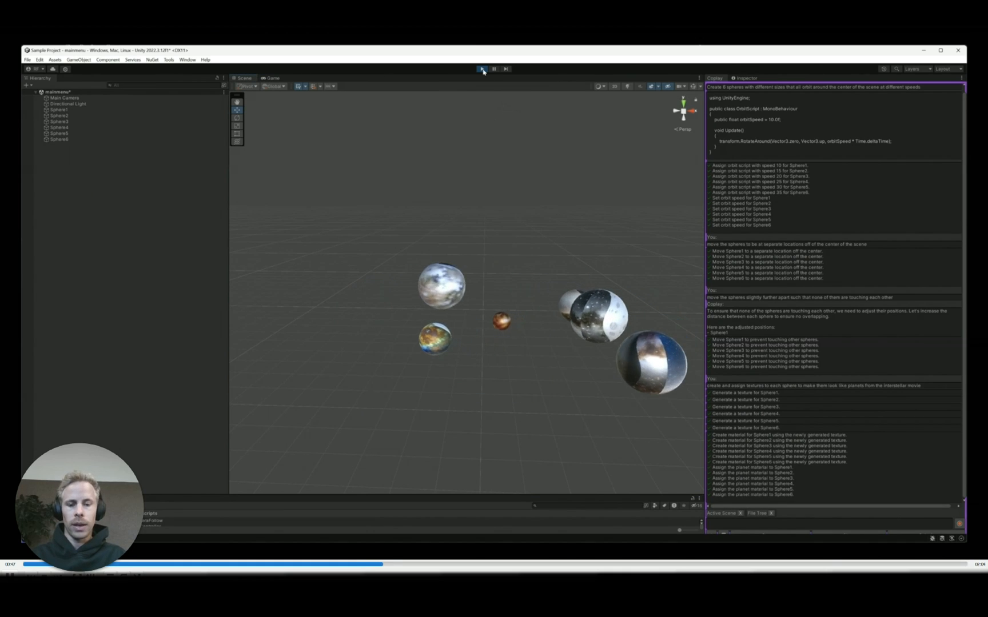
click(482, 68)
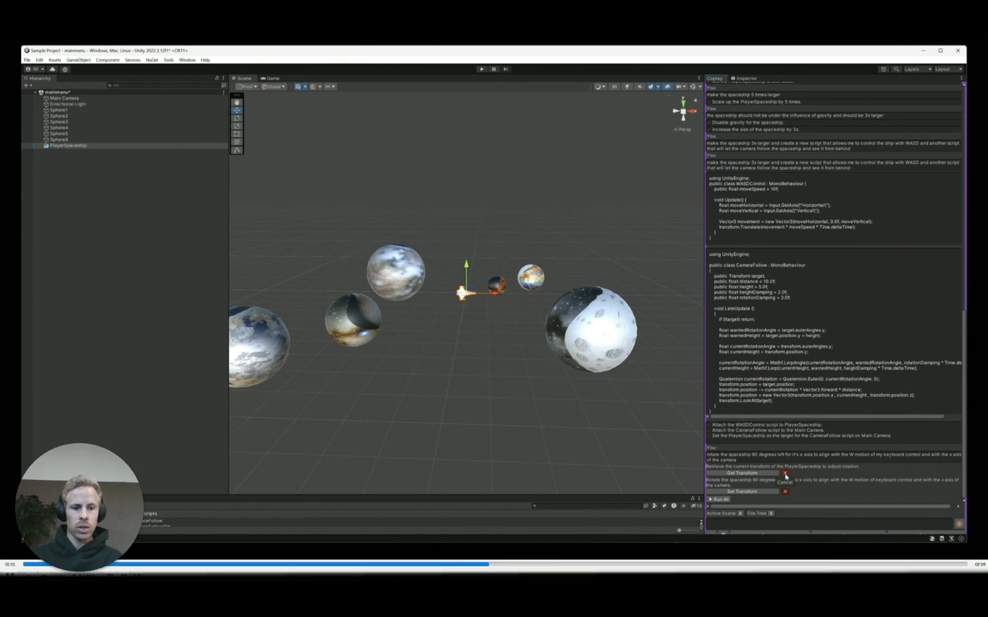
Step: Toggle the toolbar Play button to leave Play mode
click(481, 69)
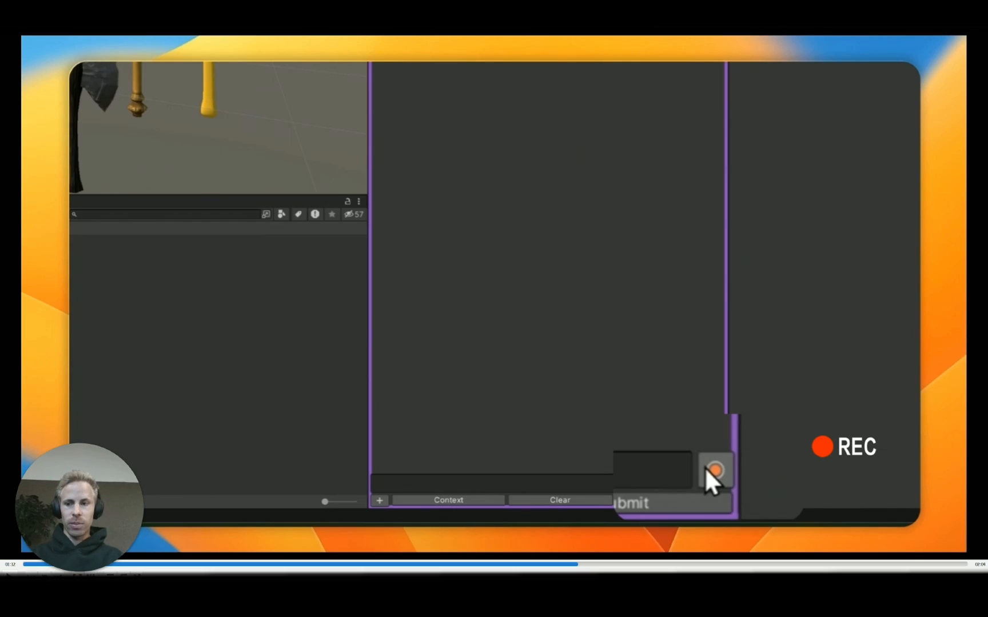
Step: Record the banjo weapon setup from the weapon meshes in the Project window
click(714, 470)
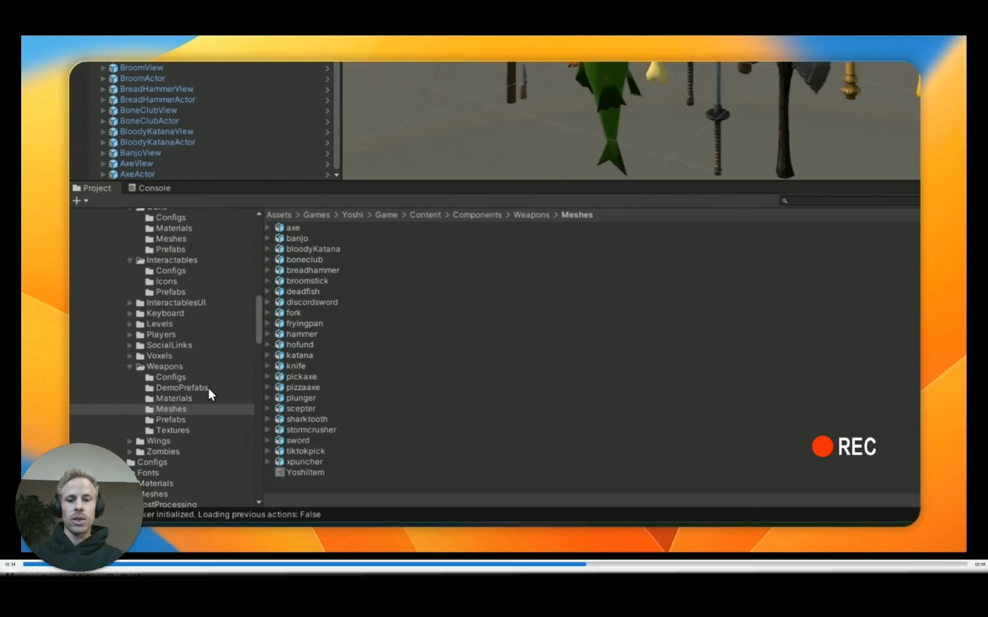
right_click(170, 408)
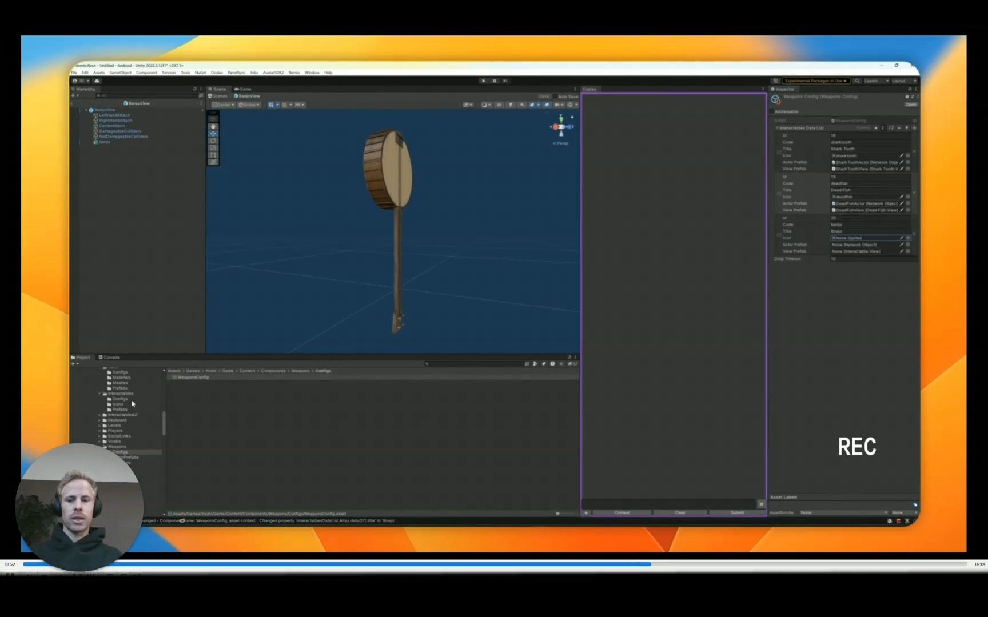
click(119, 403)
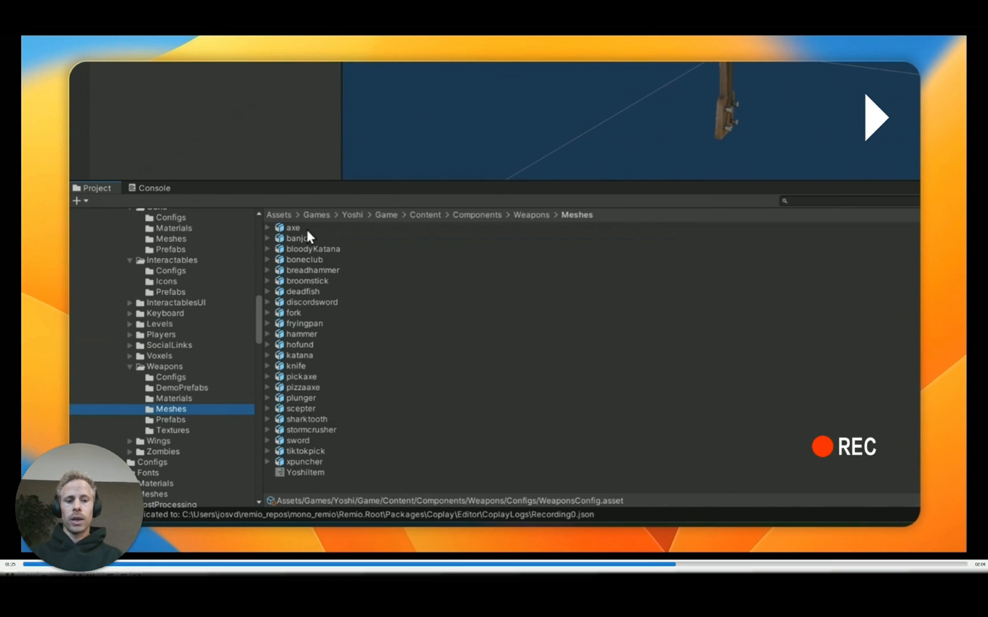
click(172, 398)
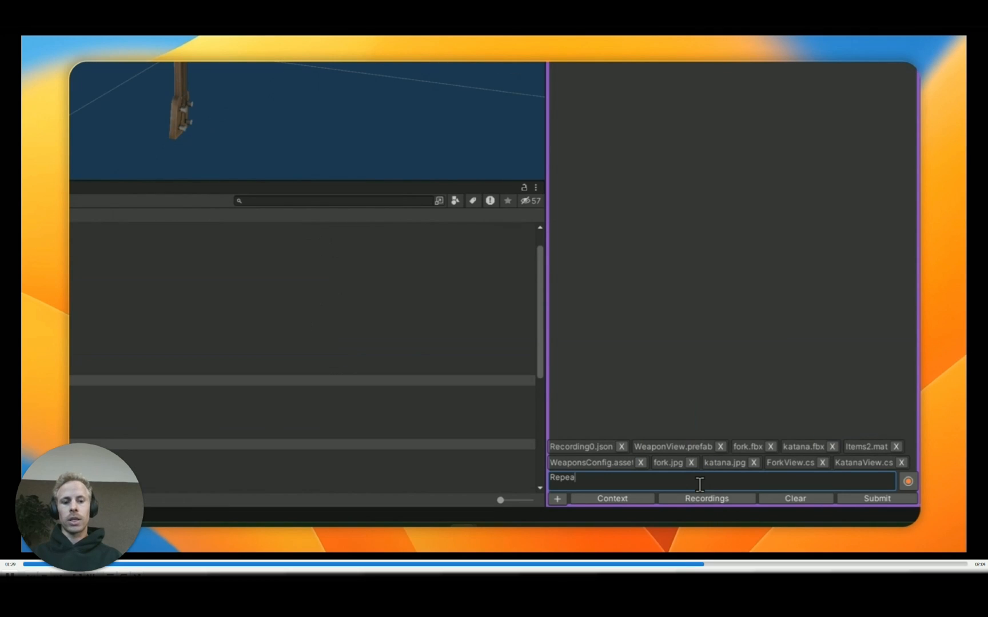
Step: Ask Coplay to repeat the recorded weapon process for the fork and katana
text(t)
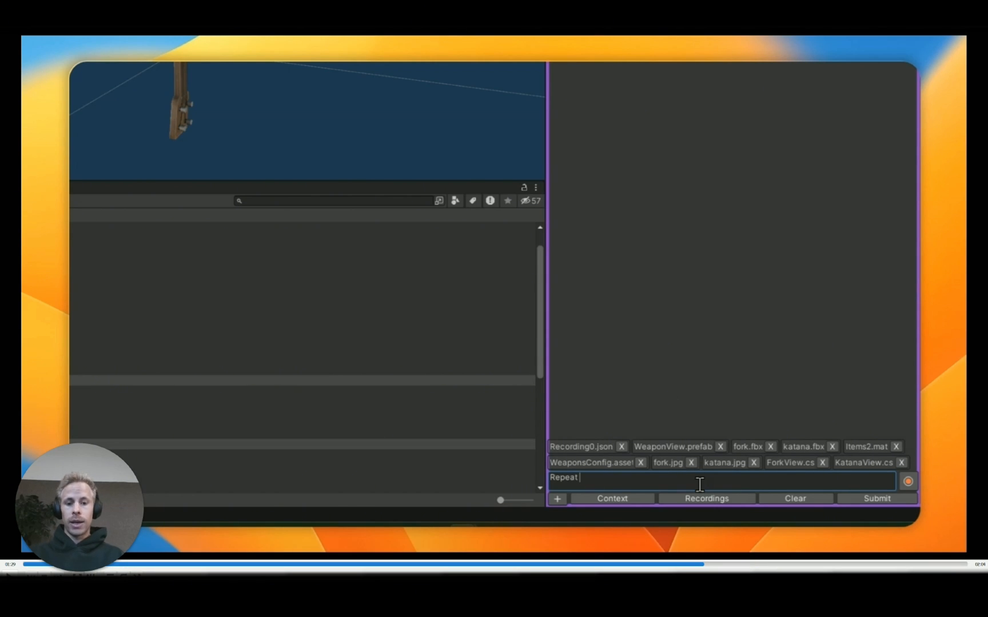
mouse_move(587, 486)
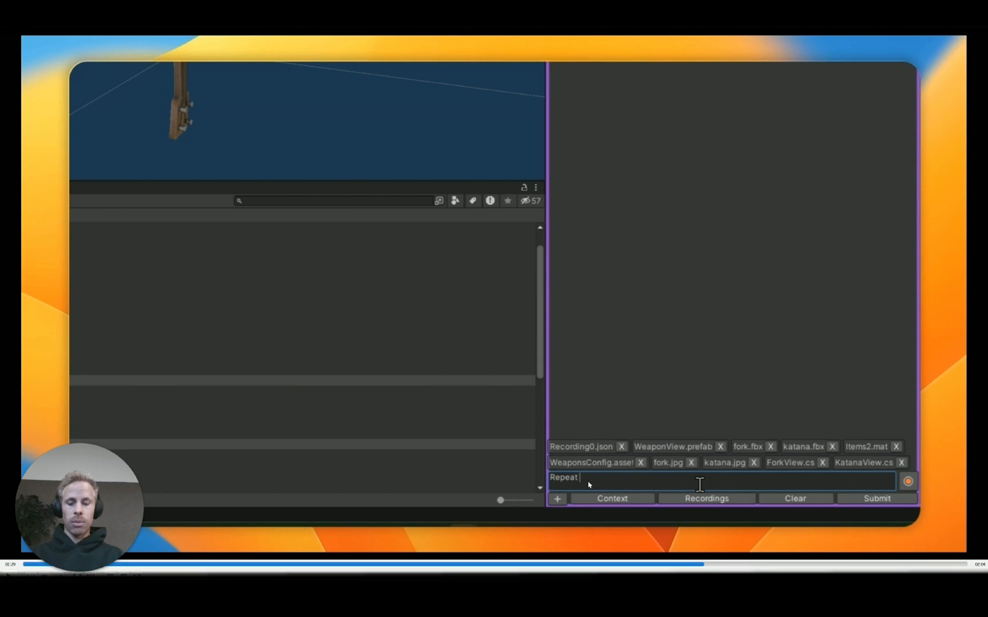
text(the process)
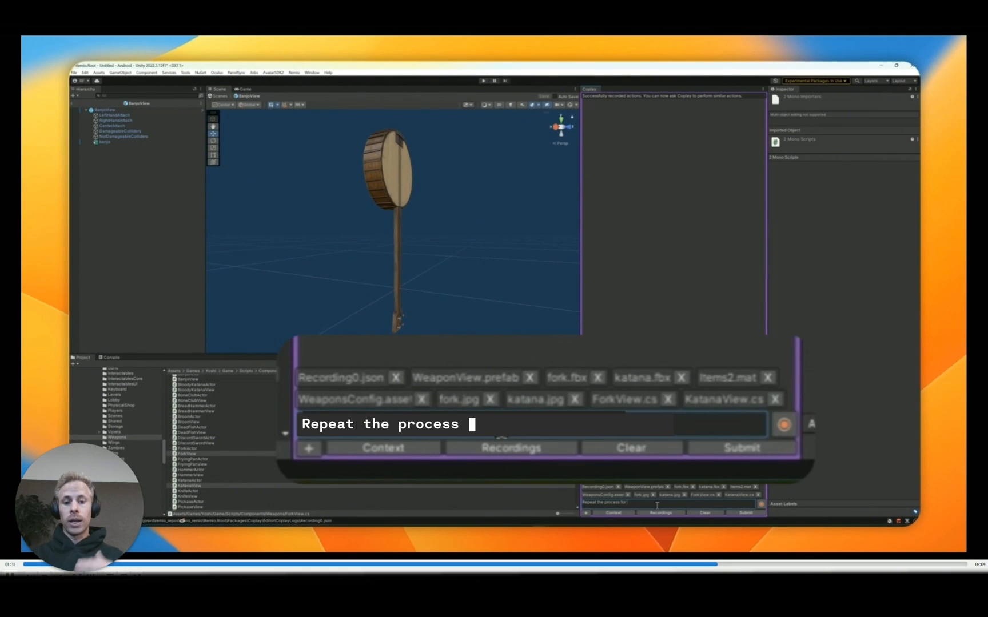
text(for the fork and)
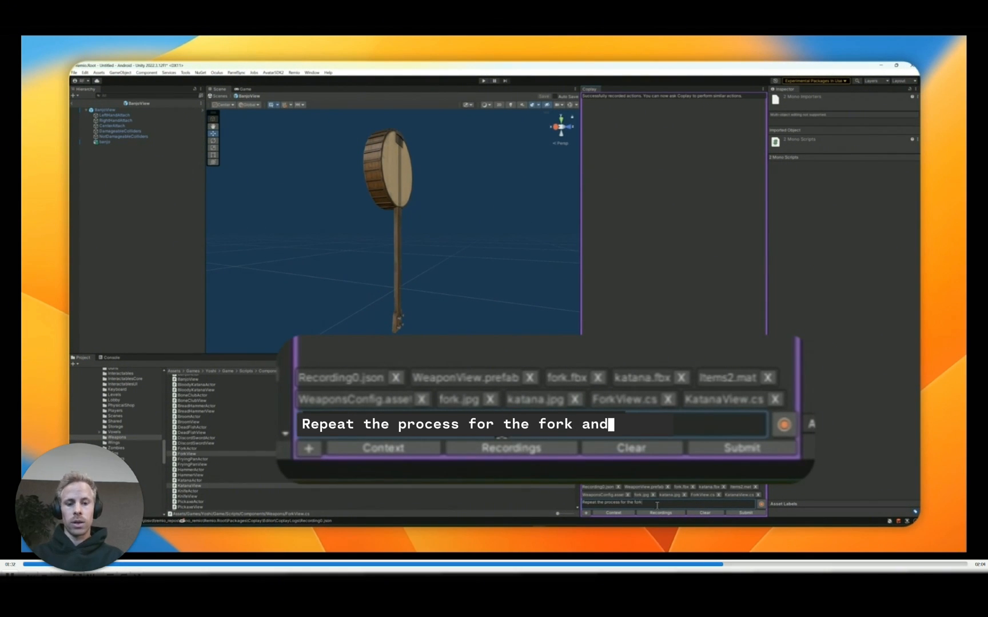
text(katana)
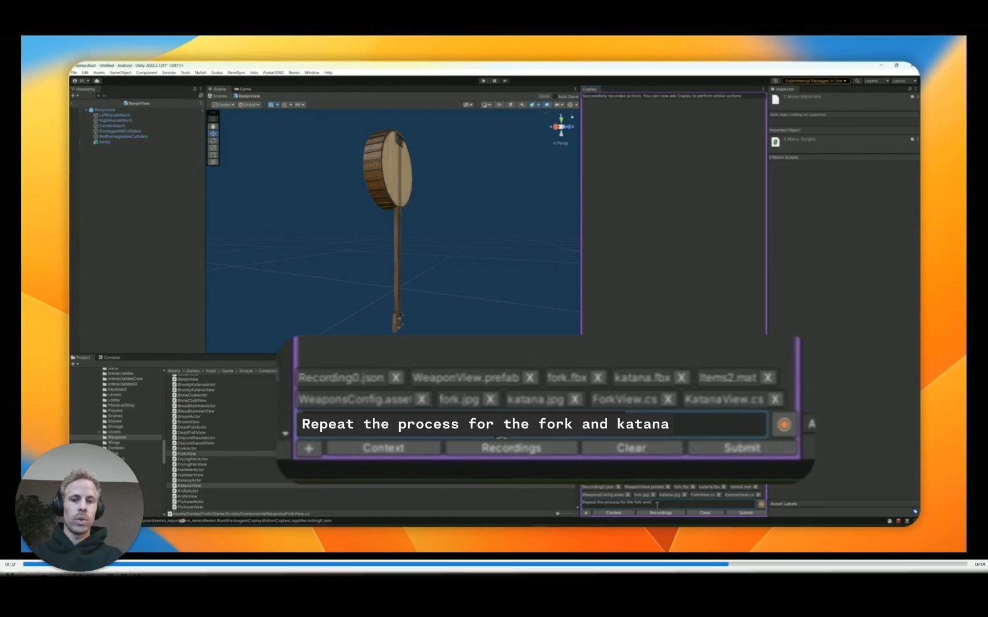
click(741, 447)
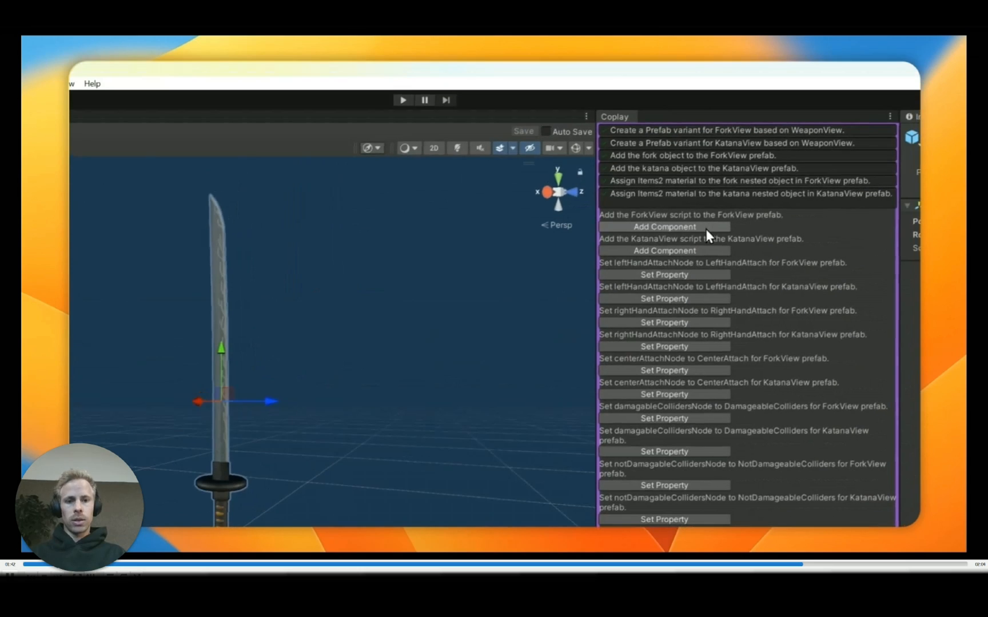
Step: Scroll Coplay's action list and apply the next fork prefab setup step
scroll(down, 3)
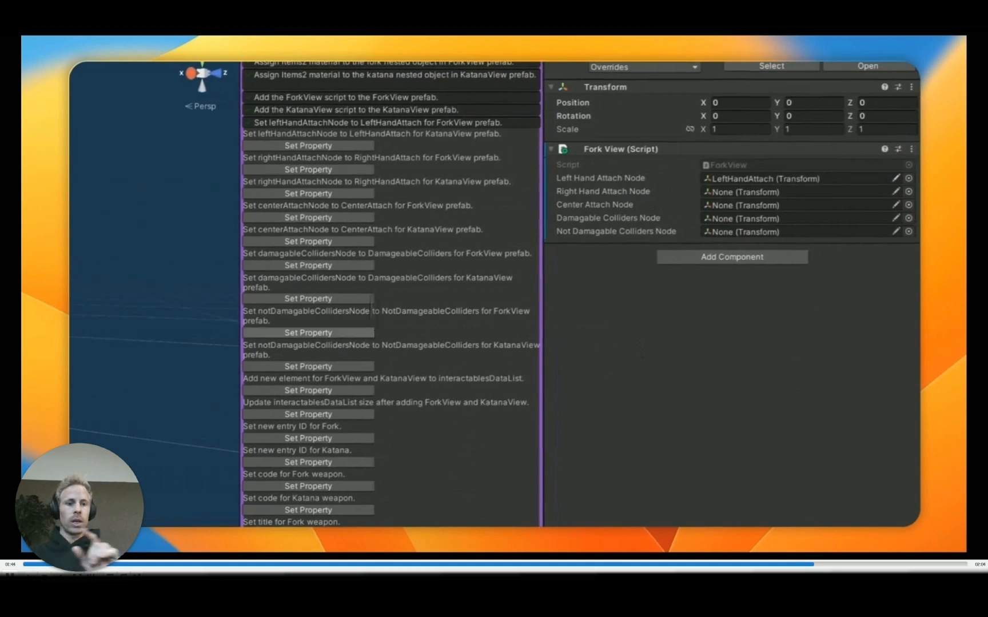
click(684, 424)
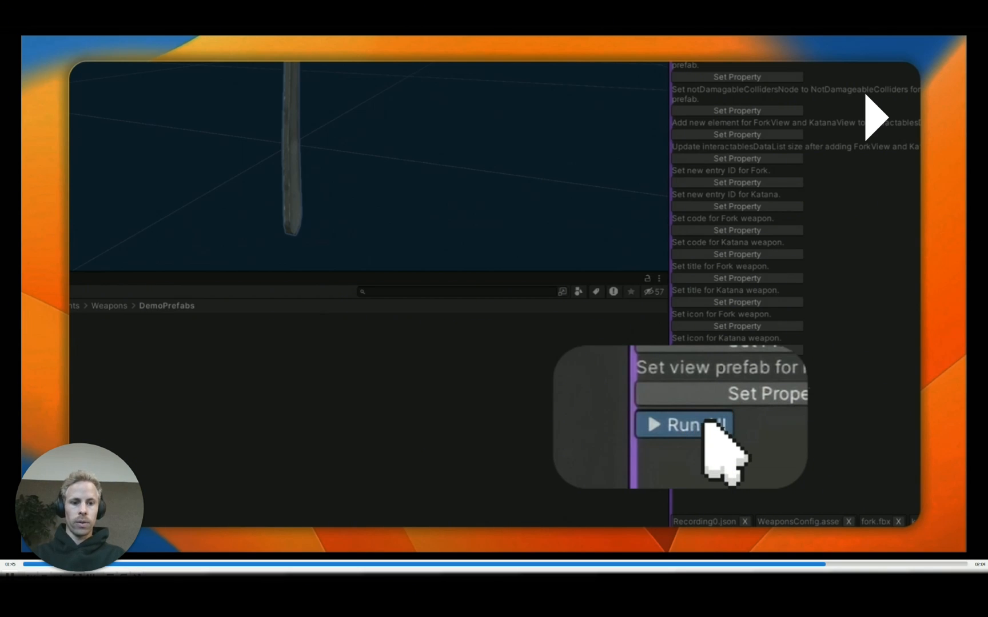
Step: Run all remaining fork and katana steps, then check the Weapons Configs folder
click(687, 424)
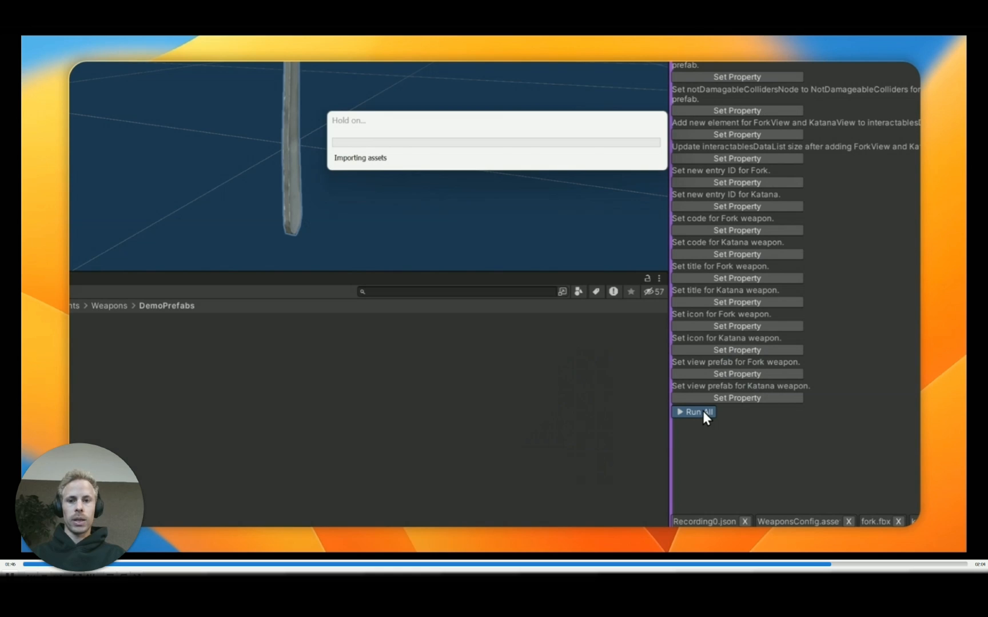
click(693, 413)
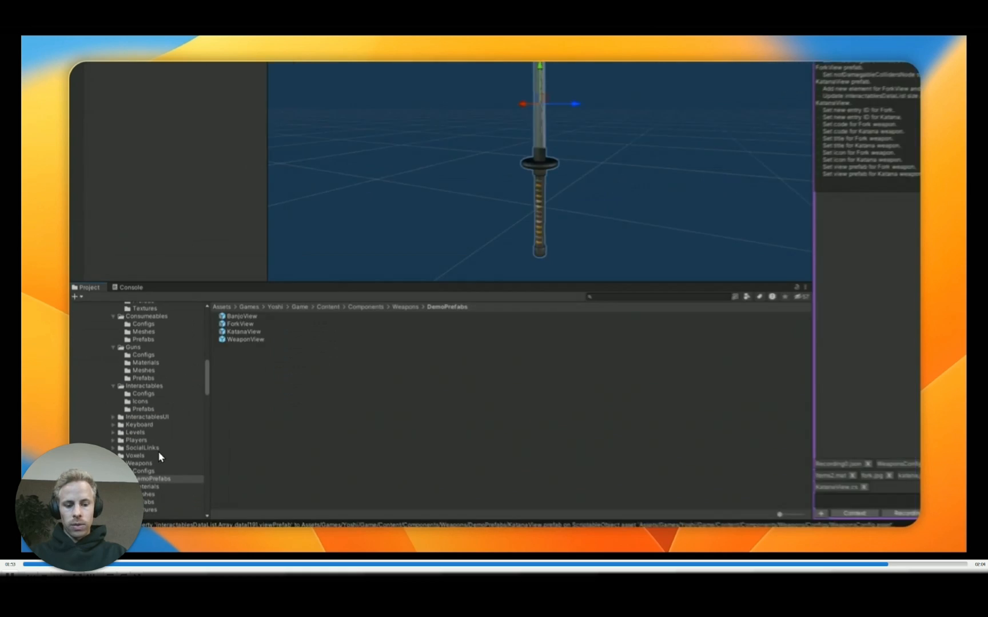
click(146, 462)
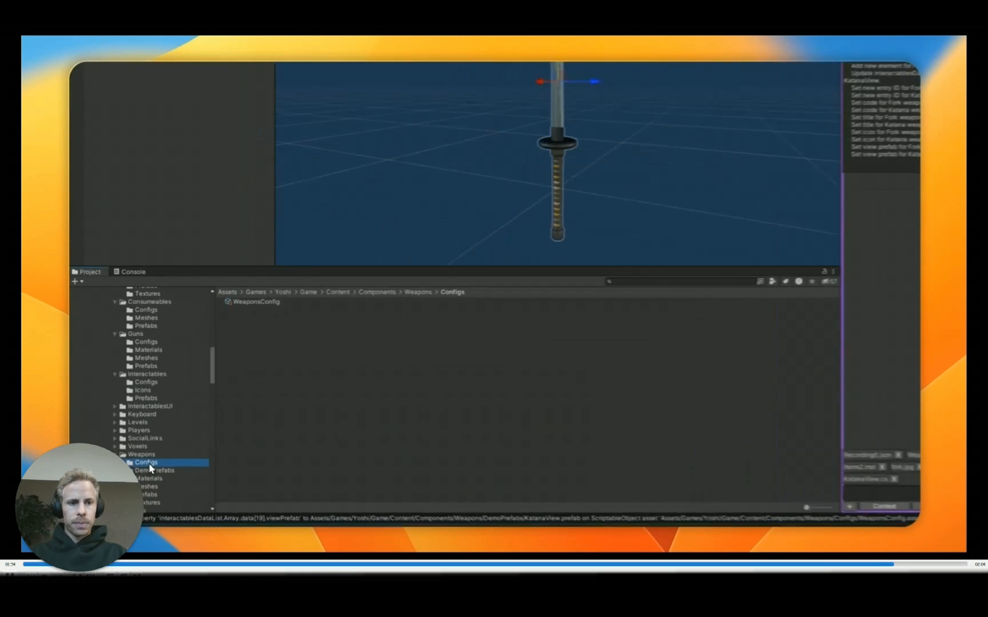